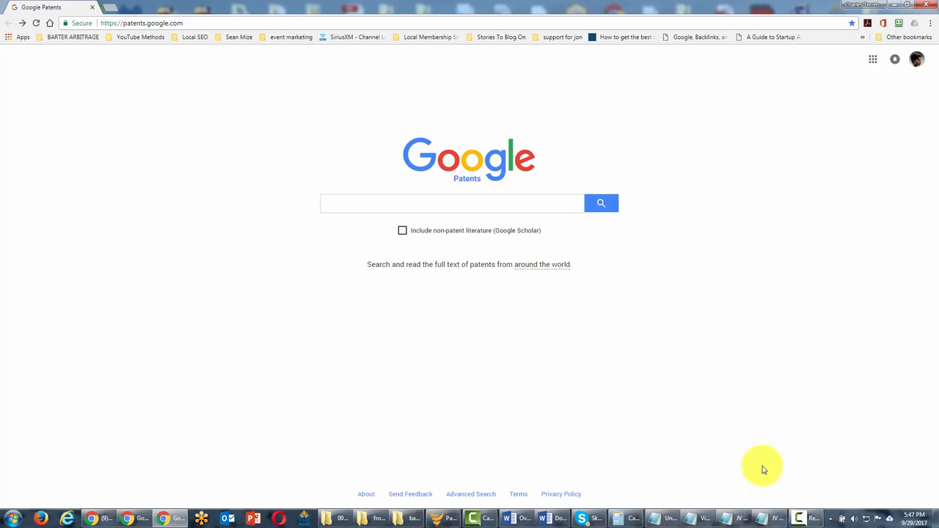
{"action": "mouse_move", "coordinate": [276, 124]}
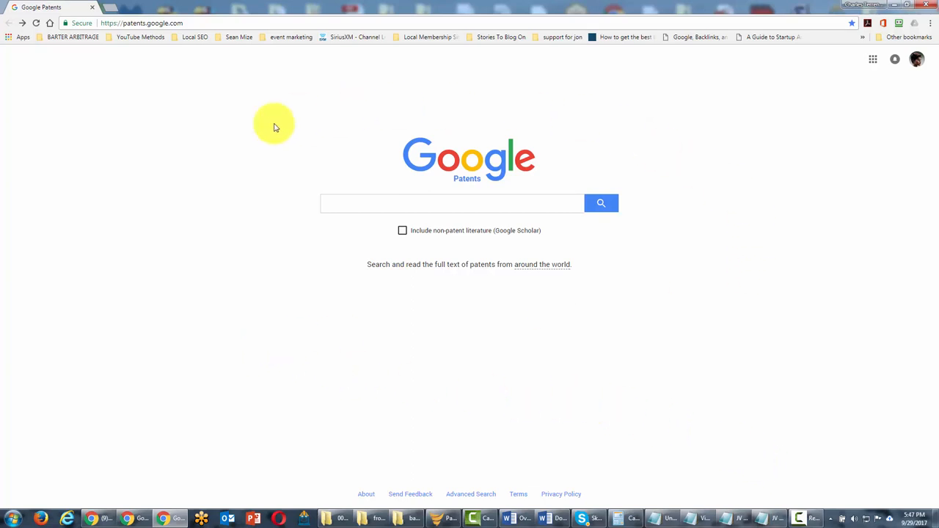
{"action": "mouse_move", "coordinate": [9, 45]}
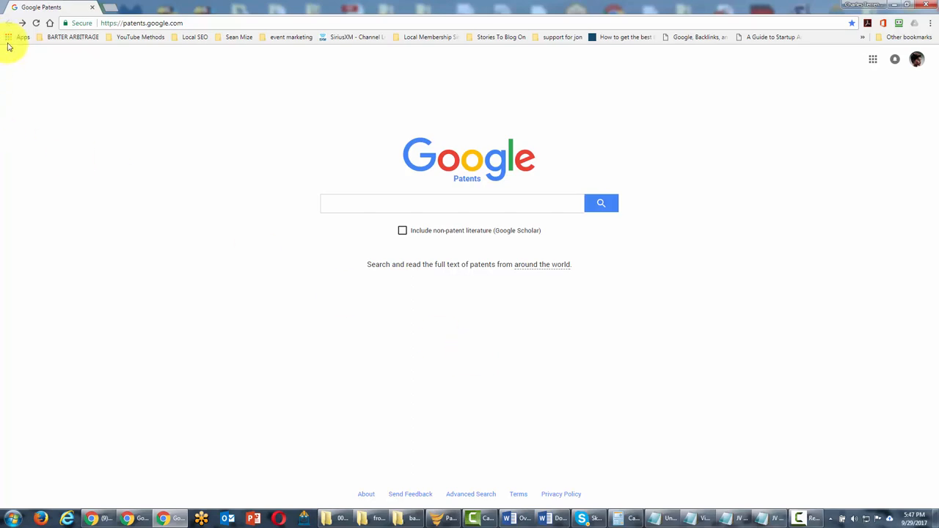
Enter the query 'low carb diet' in the Google Patents search field without submitting it
{"action": "left_click", "coordinate": [135, 23]}
{"action": "type", "text": "l"}
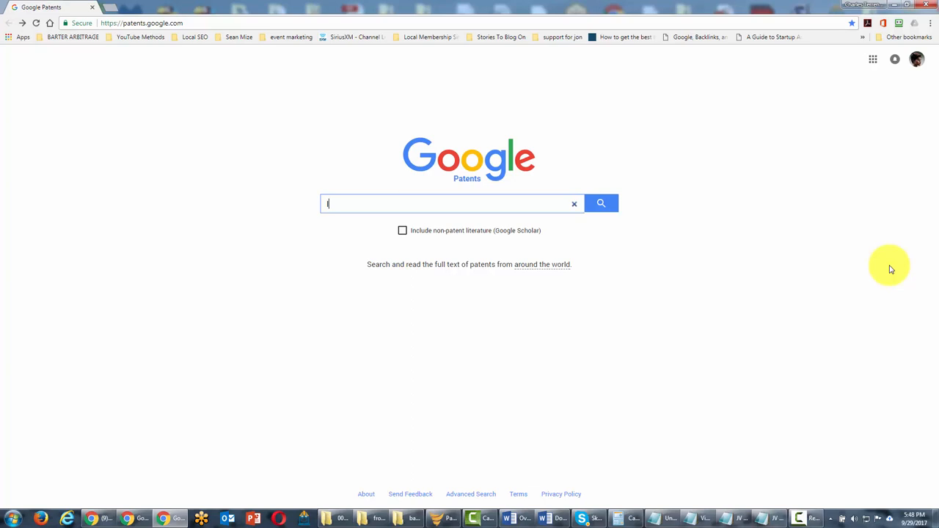
{"action": "type", "text": "ow carb"}
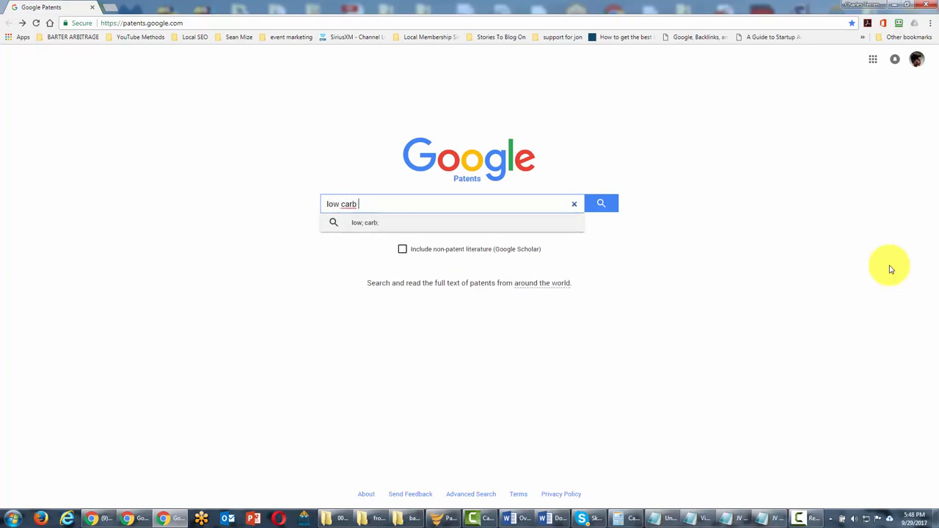
{"action": "type", "text": "diet"}
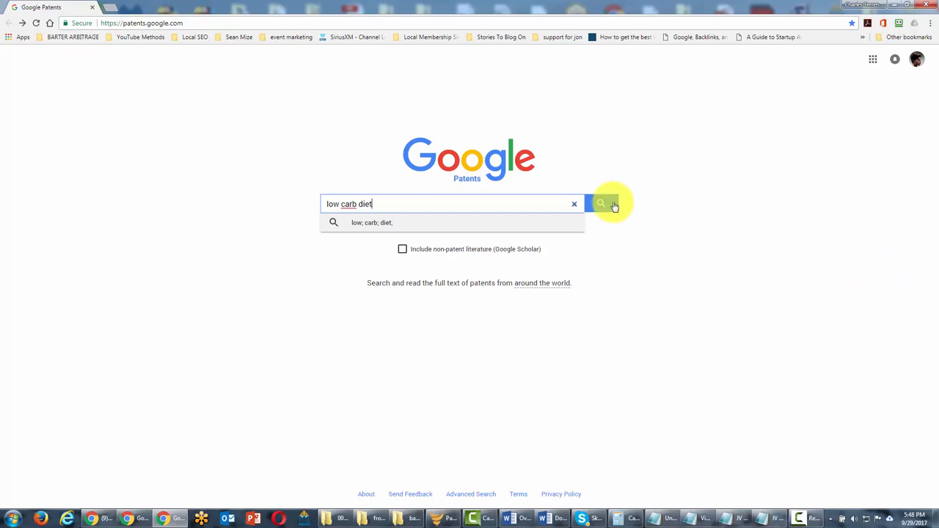
Run the 'low carb diet' search and browse the results list with the top assignees chart
{"action": "left_click", "coordinate": [601, 204]}
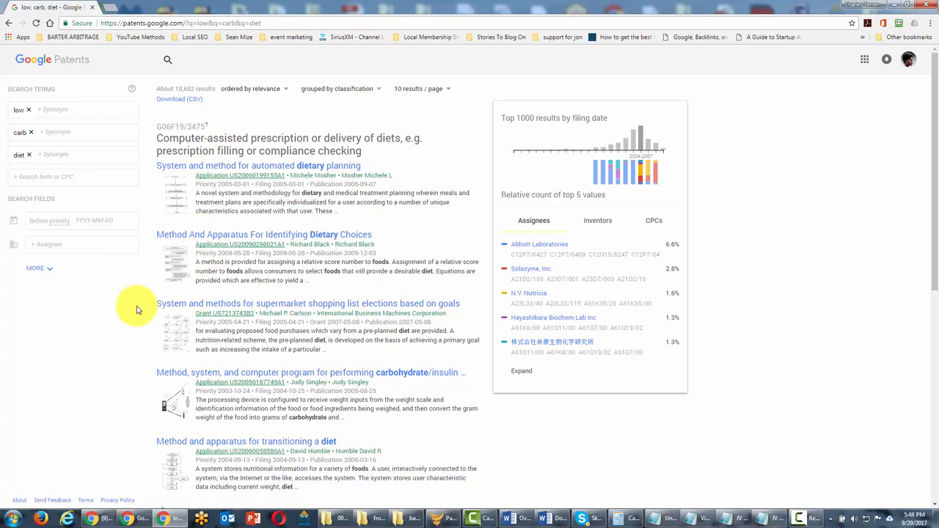
{"action": "mouse_move", "coordinate": [144, 258]}
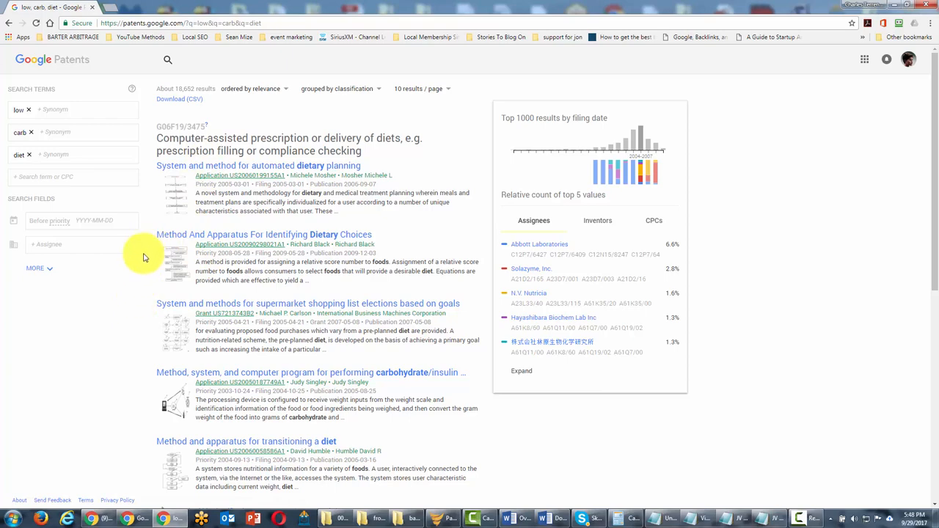
{"action": "scroll", "scroll_direction": "down", "scroll_amount": 3}
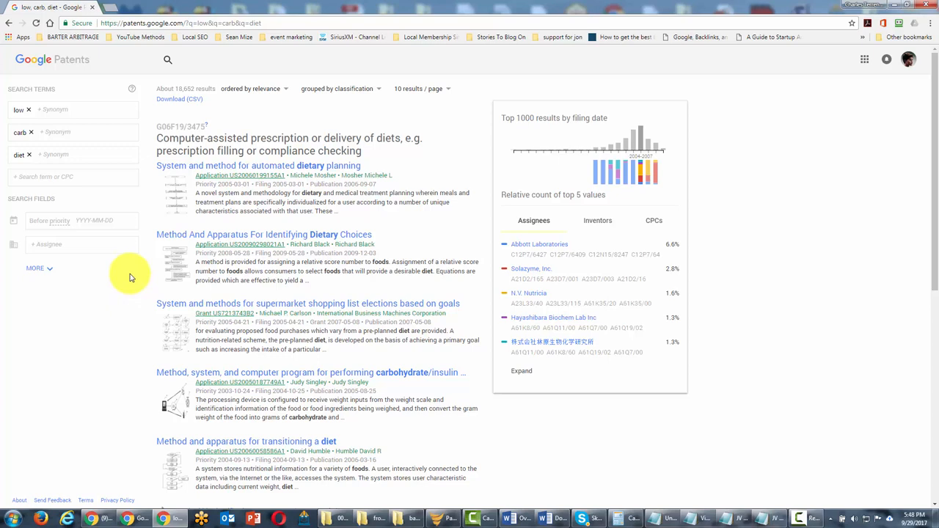
{"action": "mouse_move", "coordinate": [750, 182]}
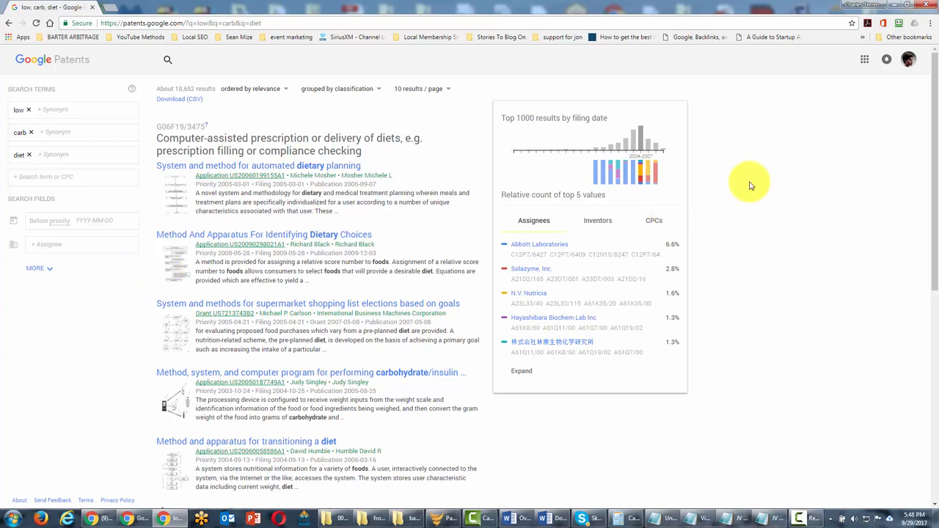
{"action": "mouse_move", "coordinate": [561, 148]}
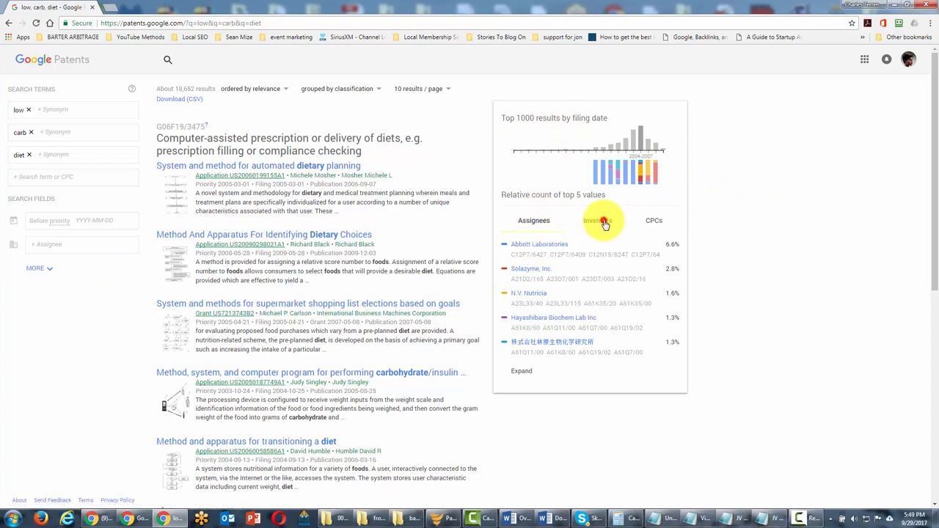
Switch the side chart to top inventors, with results limited to priority dates before 2015-01-01
{"action": "left_click", "coordinate": [597, 220]}
{"action": "type", "text": "2015-01-01"}
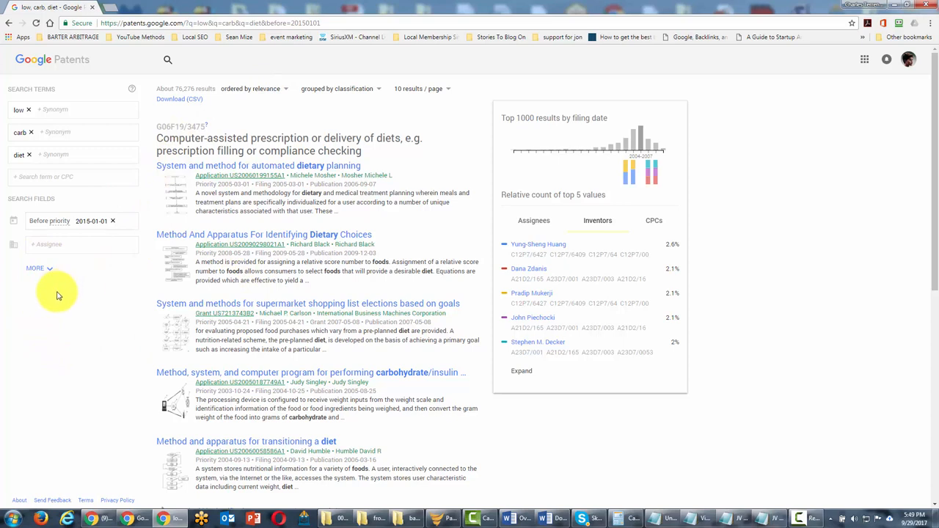
{"action": "mouse_move", "coordinate": [93, 314]}
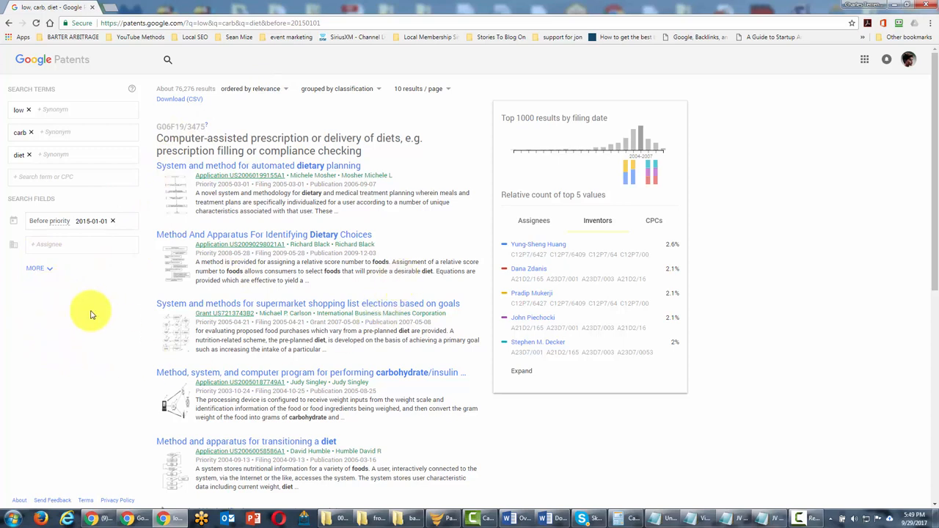
{"action": "mouse_move", "coordinate": [91, 299]}
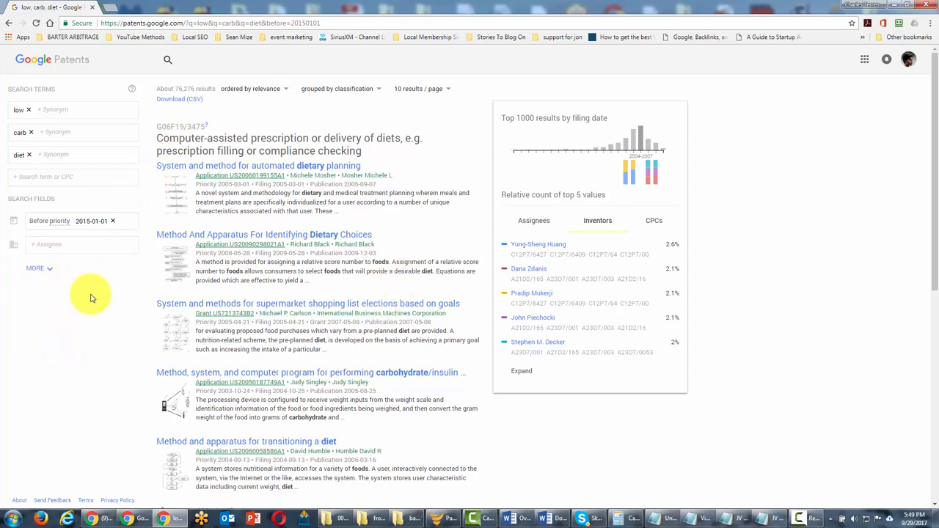